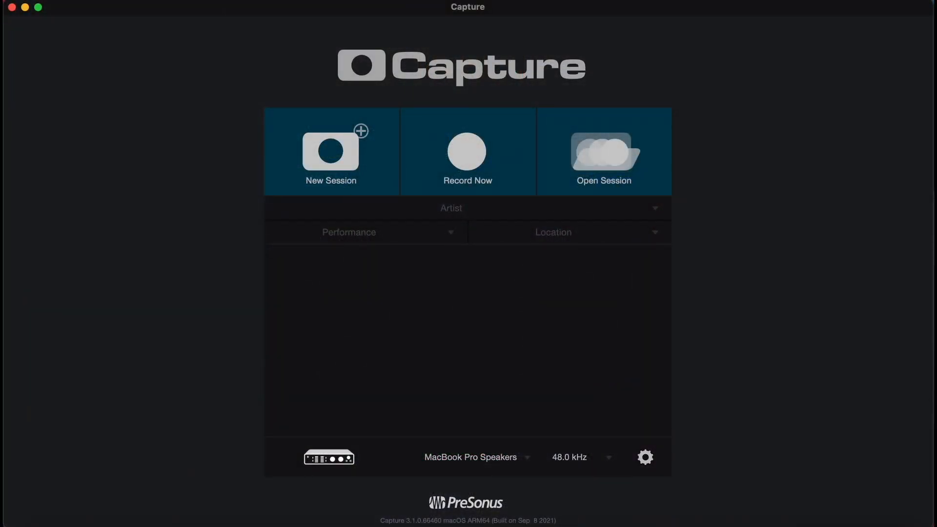
pyautogui.moveTo(558, 482)
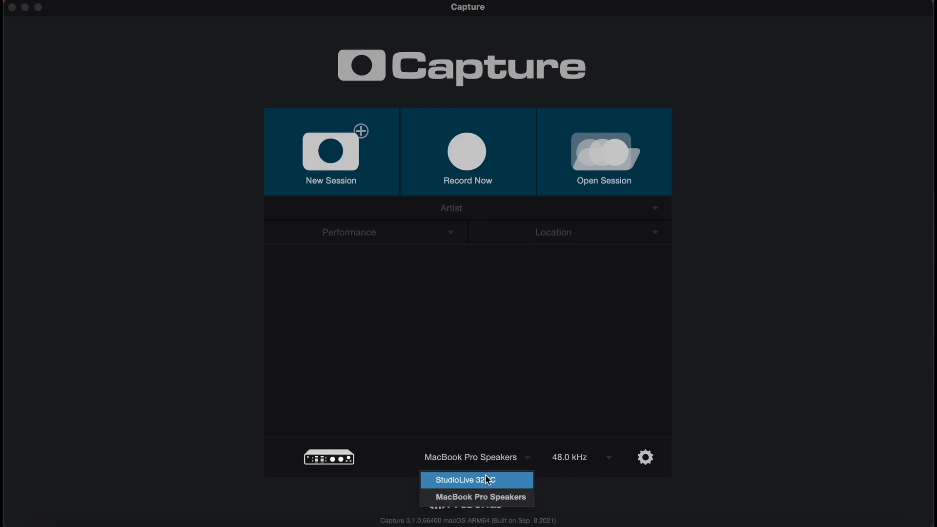
# Select the StudioLive 32SC as the audio device, keeping 44.1 kHz
pyautogui.click(469, 480)
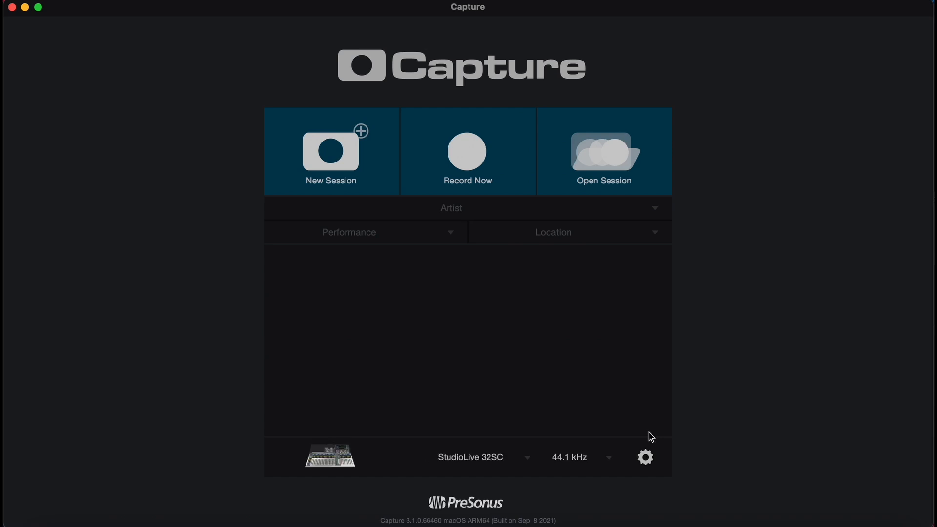
pyautogui.moveTo(741, 406)
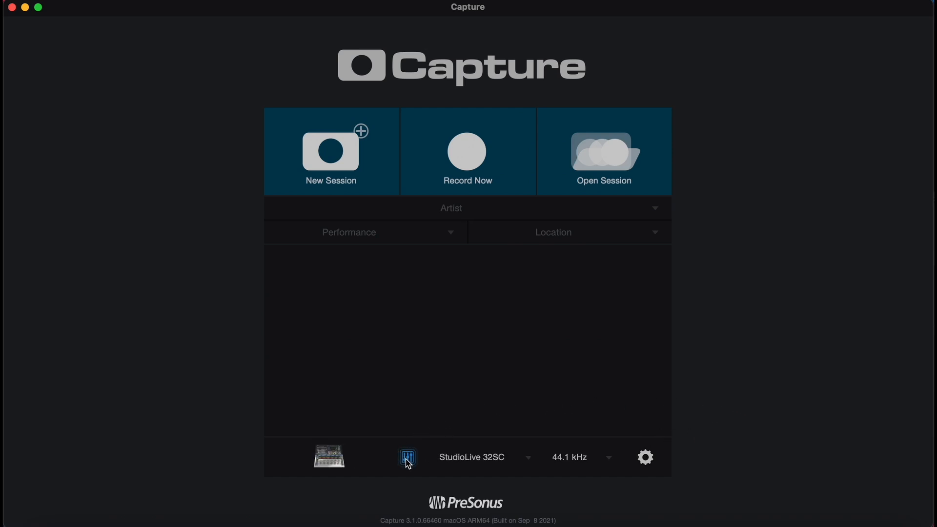
pyautogui.moveTo(407, 457)
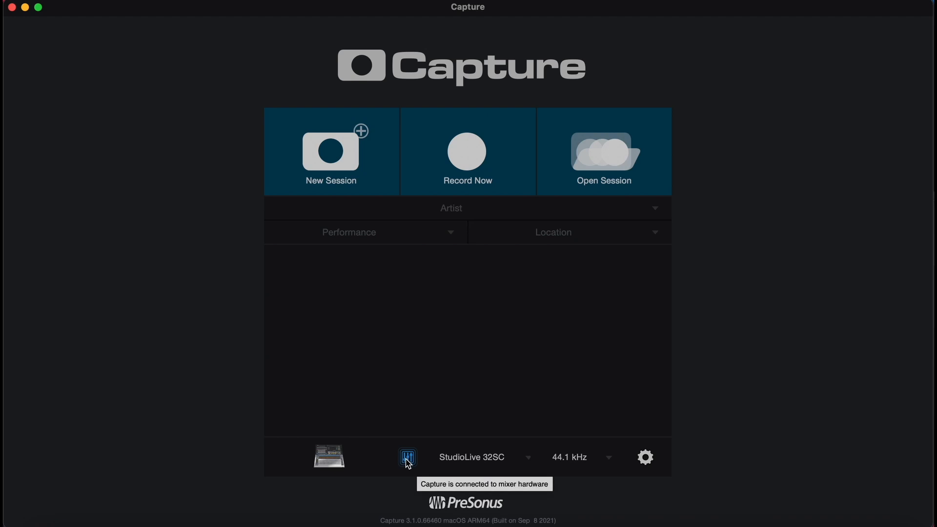
pyautogui.moveTo(421, 409)
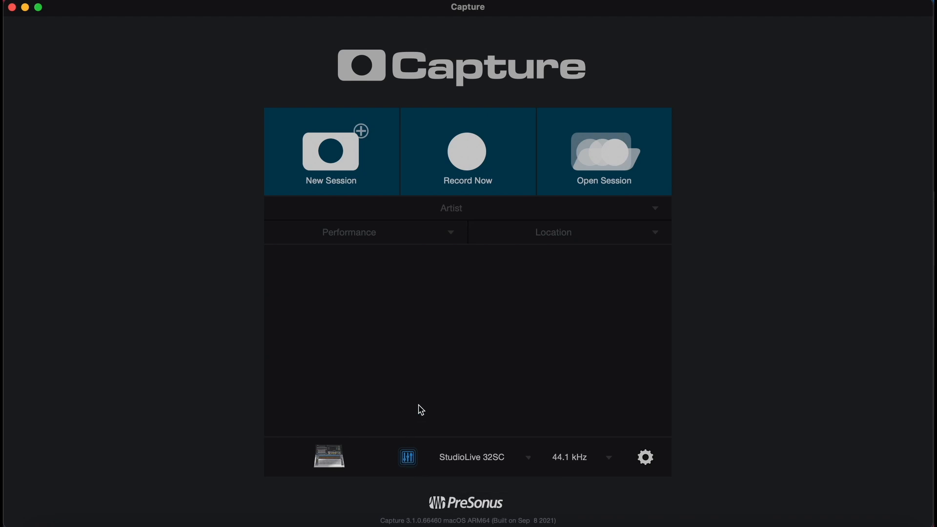
pyautogui.moveTo(331, 151)
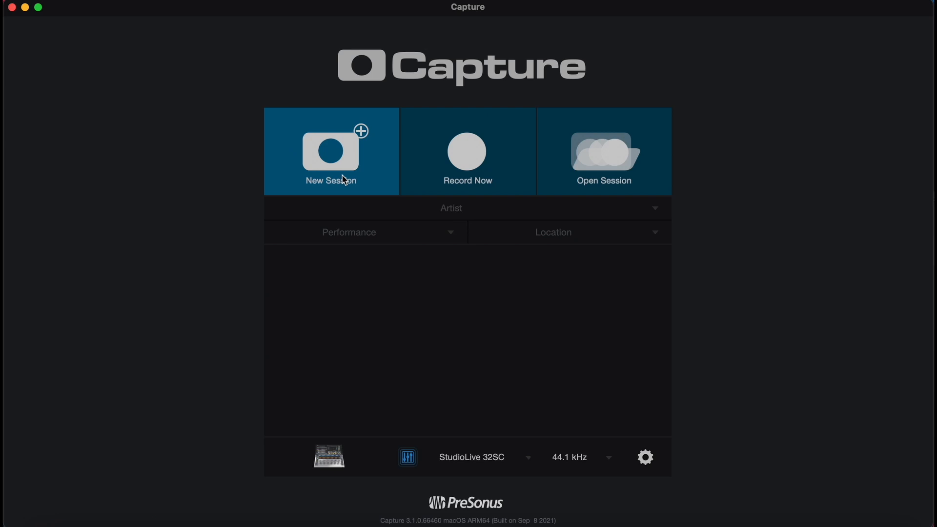
# Create and open a new session titled 'gig1' with the default track list
pyautogui.click(331, 151)
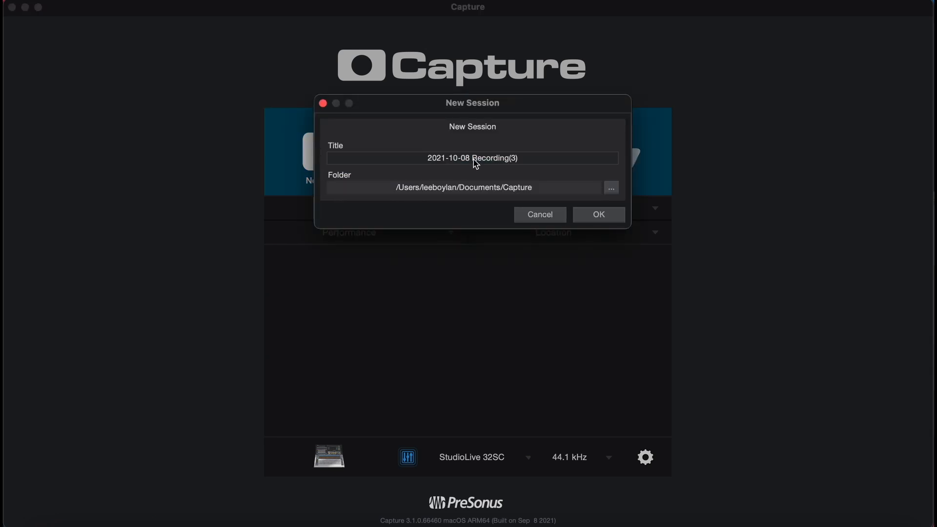
pyautogui.write('gig')
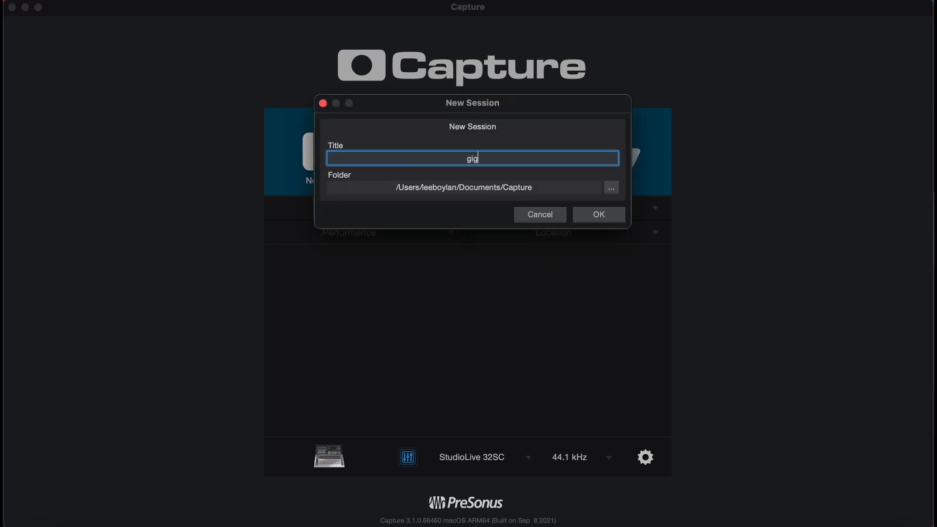
pyautogui.write('1')
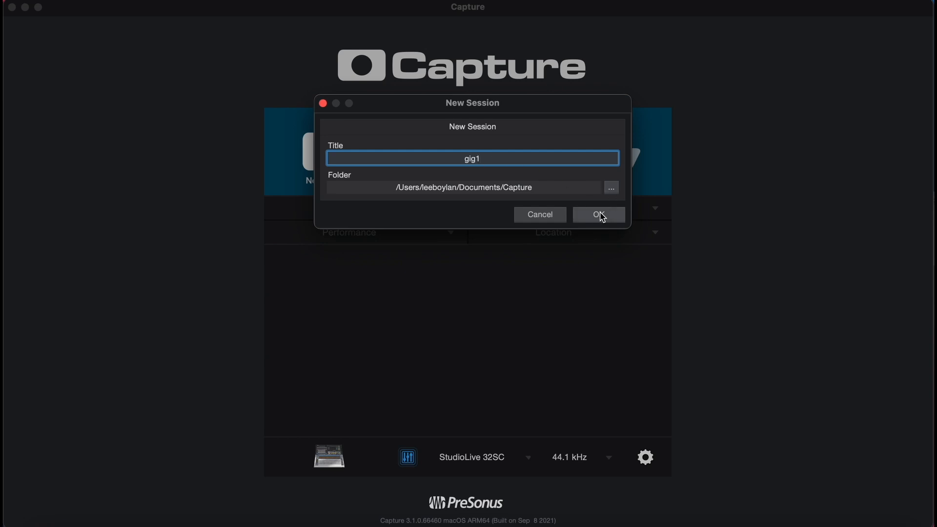
pyautogui.click(598, 214)
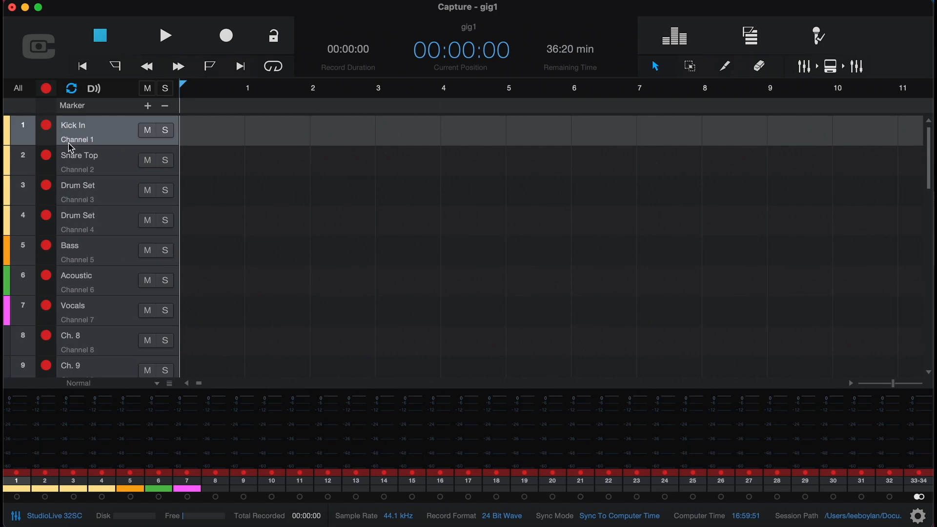
pyautogui.scroll(-3)
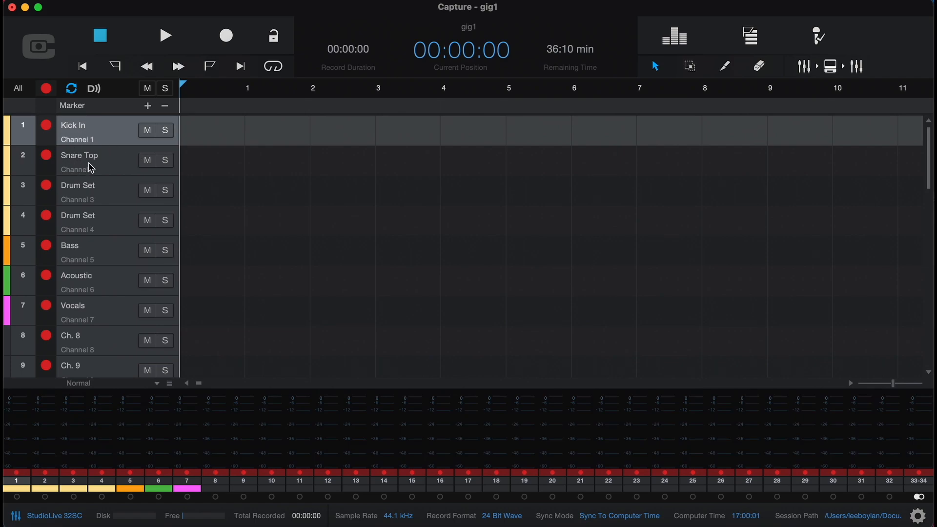
pyautogui.moveTo(85, 221)
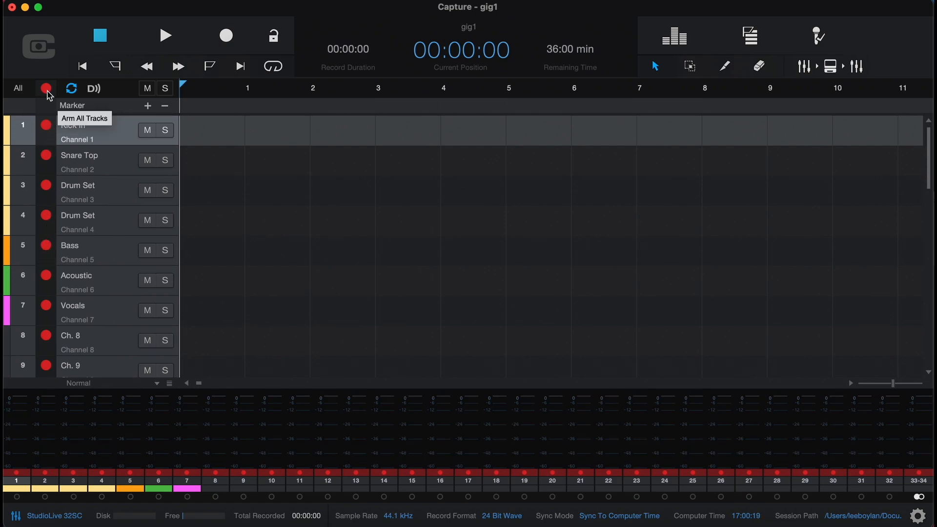
# Disarm all tracks, arm only tracks 1–7 (Kick In through Vocals), and start recording
pyautogui.click(45, 89)
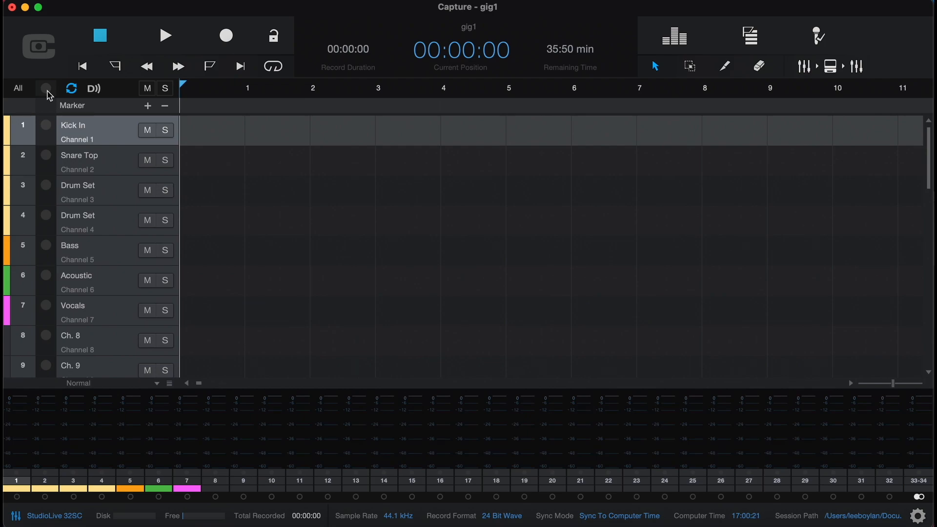
pyautogui.click(45, 125)
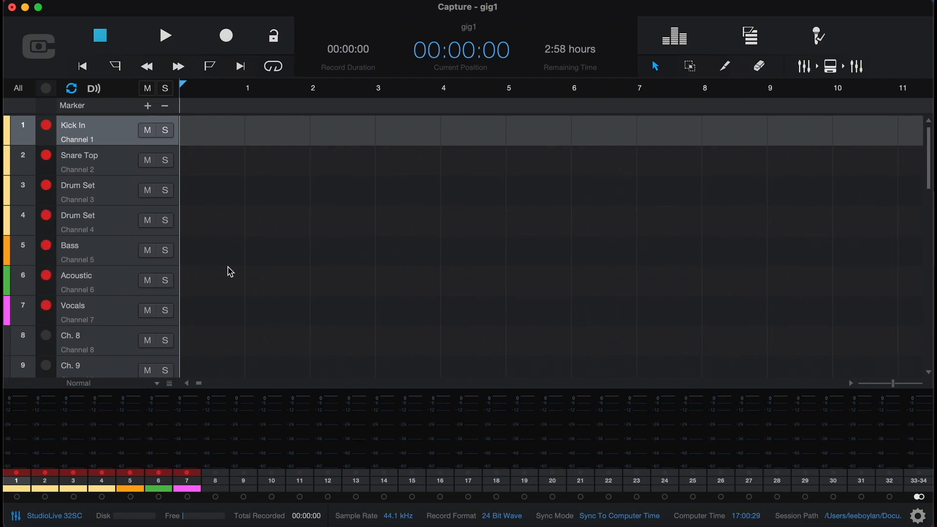
pyautogui.moveTo(225, 35)
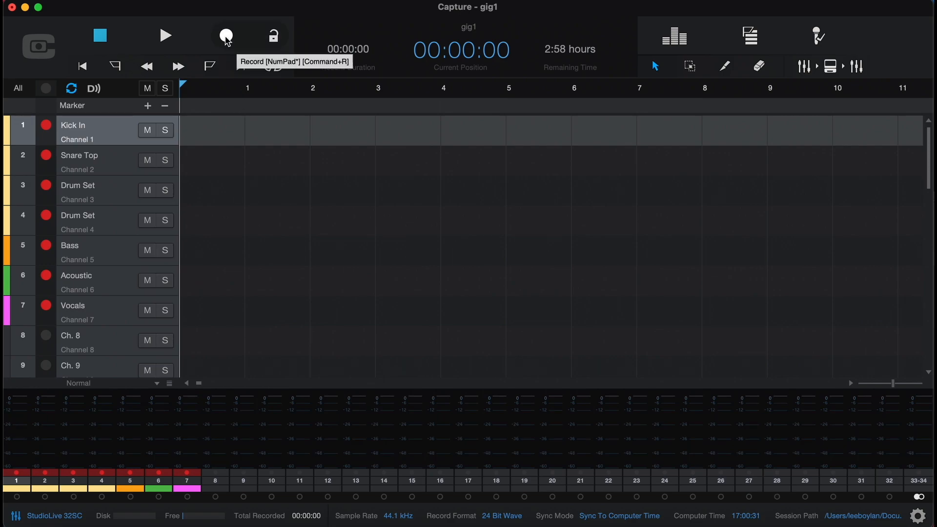
pyautogui.click(226, 36)
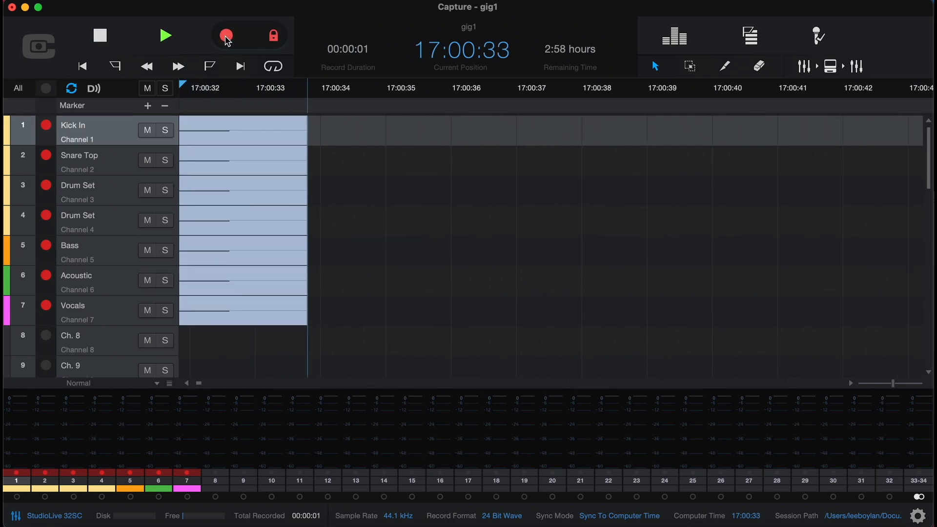